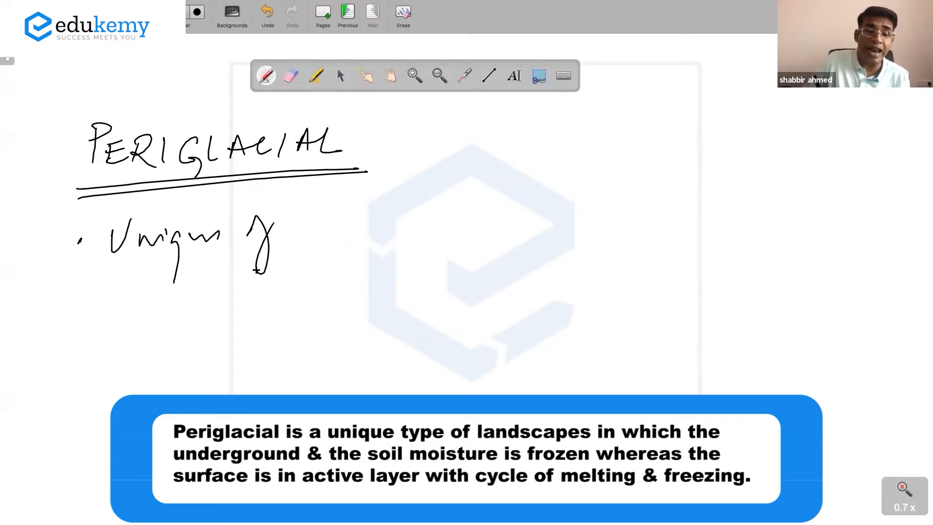
Step: Handwrite the periglacial points (permafrost subsoil, active melt-freeze surface) and label the sketch 'permanently frozen'
drag(255, 232, 470, 213)
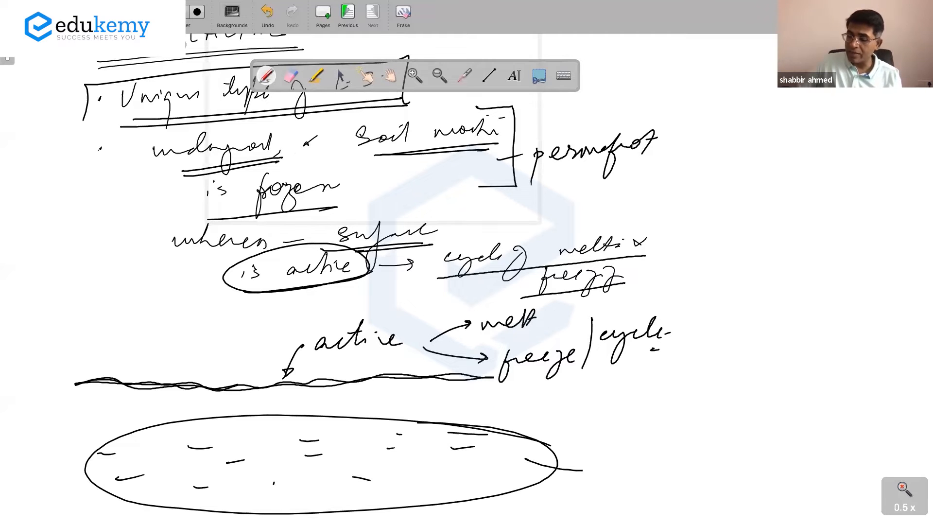
drag(571, 470, 762, 471)
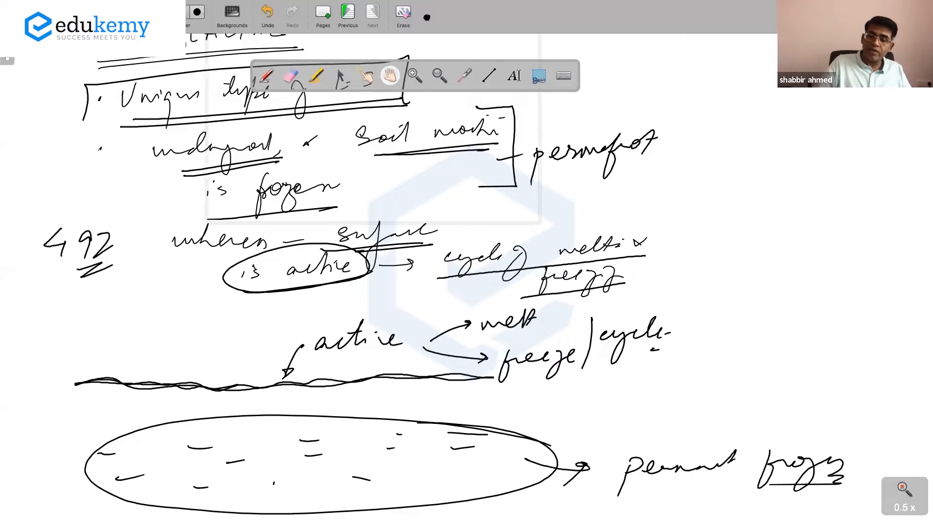
Step: Box the 'permanently frozen but without permanent ice cover' point, add -1°C to -15°C and snowfall, then view the whole page
scroll(down, 3)
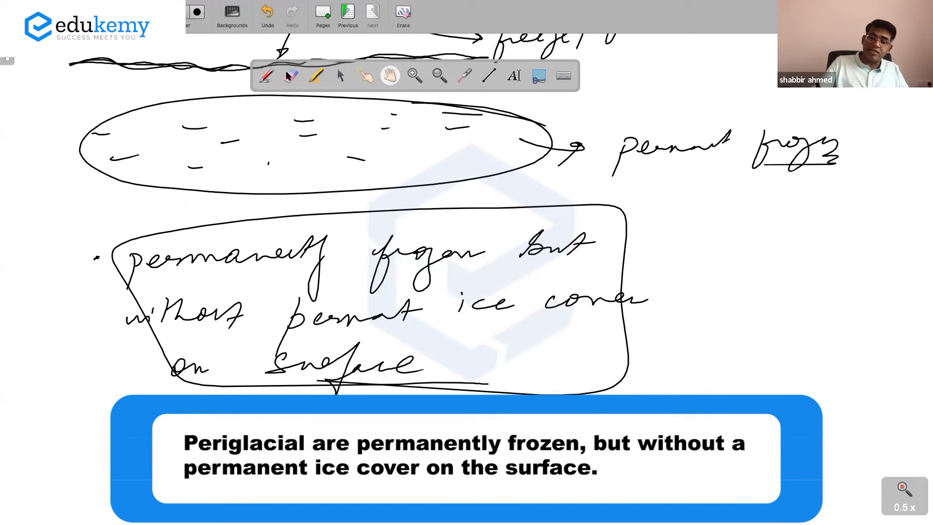
click(266, 75)
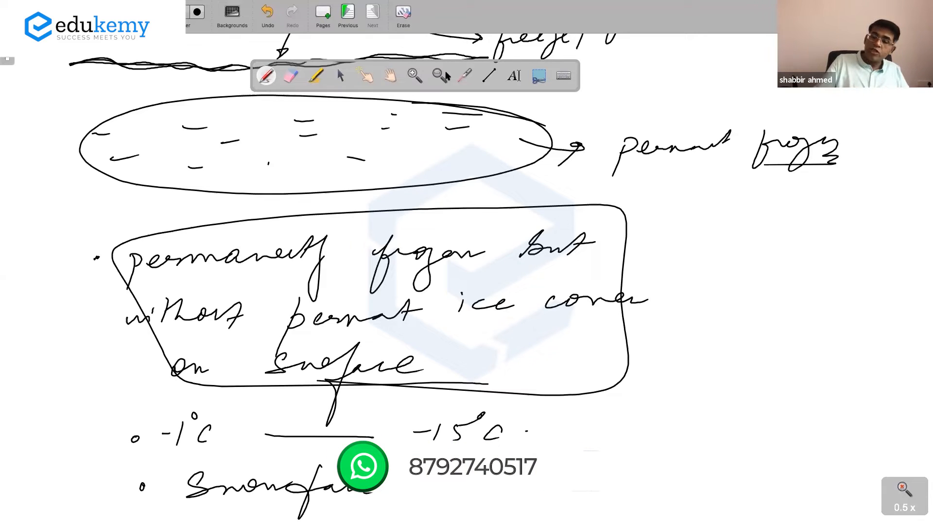
click(438, 75)
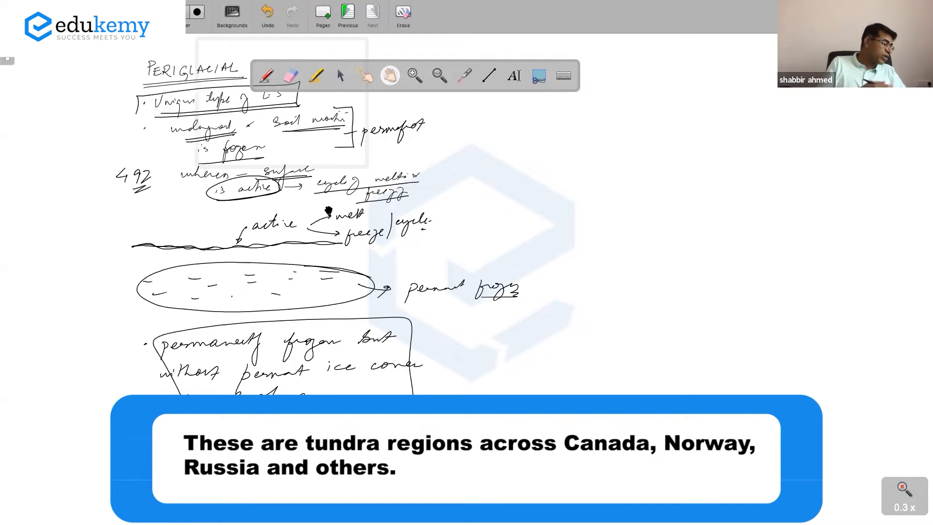
Step: Add the 'Tundra →' bullet with its arrow below the earlier notes
scroll(down, 3)
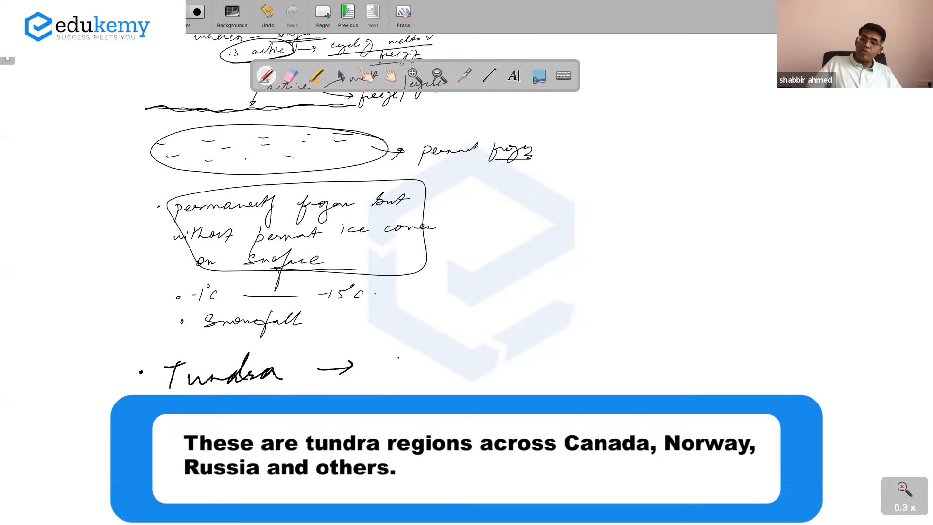
drag(387, 356, 482, 354)
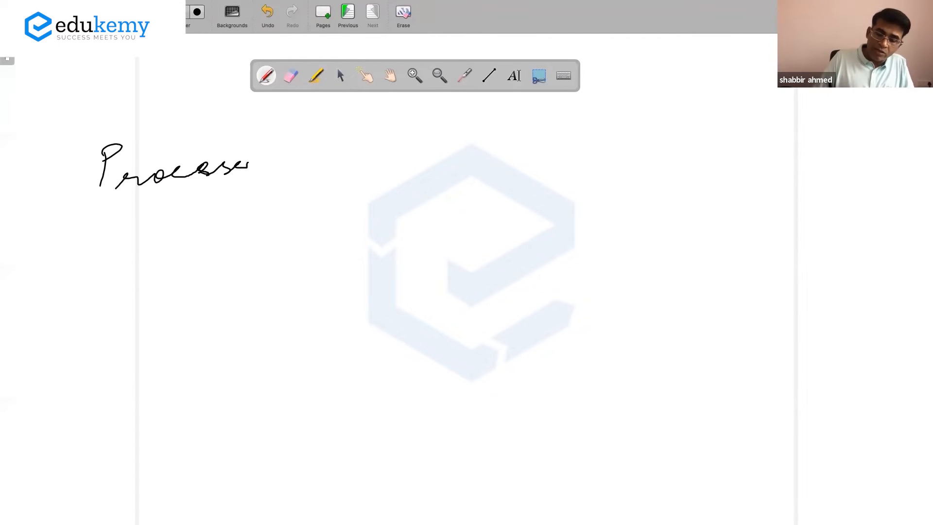
Step: Box 'Processes', branch it to congelifraction, frost heaving and congelifluction, and rub out a stray mark
drag(125, 205, 250, 191)
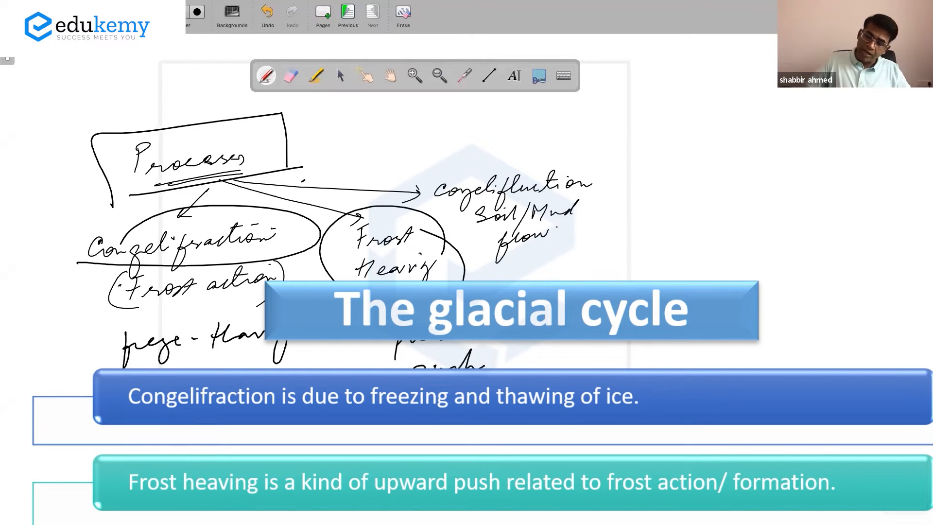
click(446, 439)
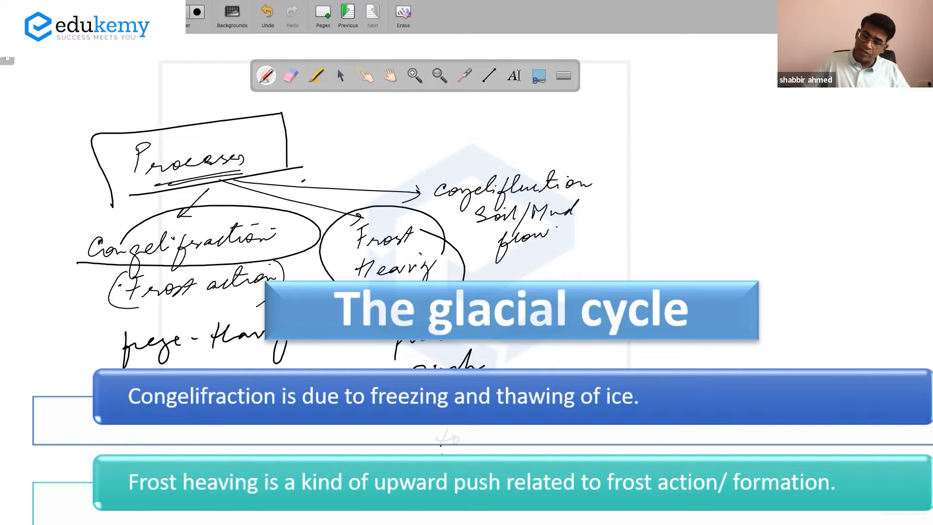
click(290, 76)
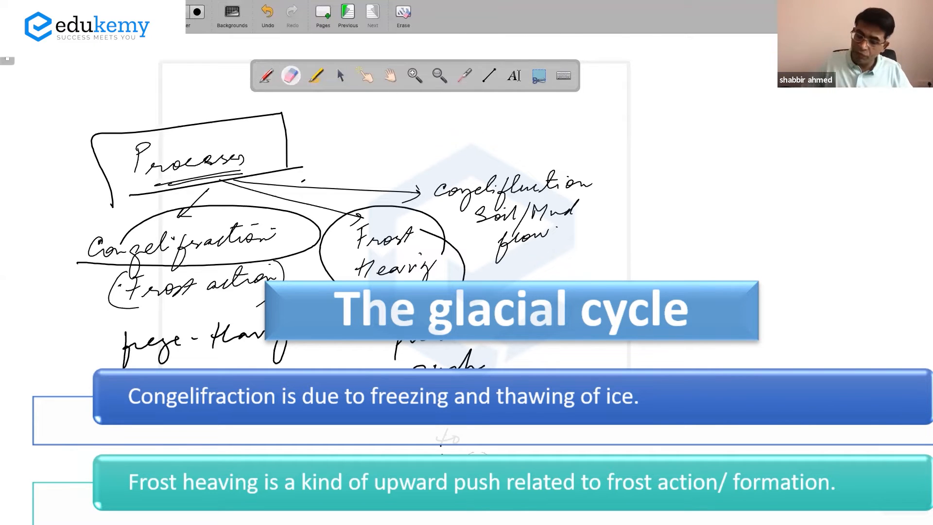
click(266, 76)
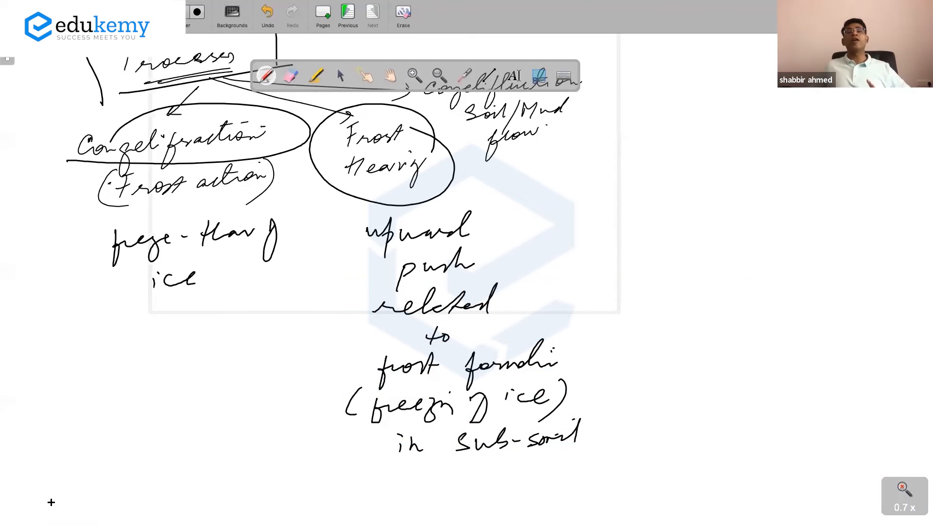
Step: Draw the ground surface line and the stone in the sub-soil with ice pushing it upward
scroll(down, 3)
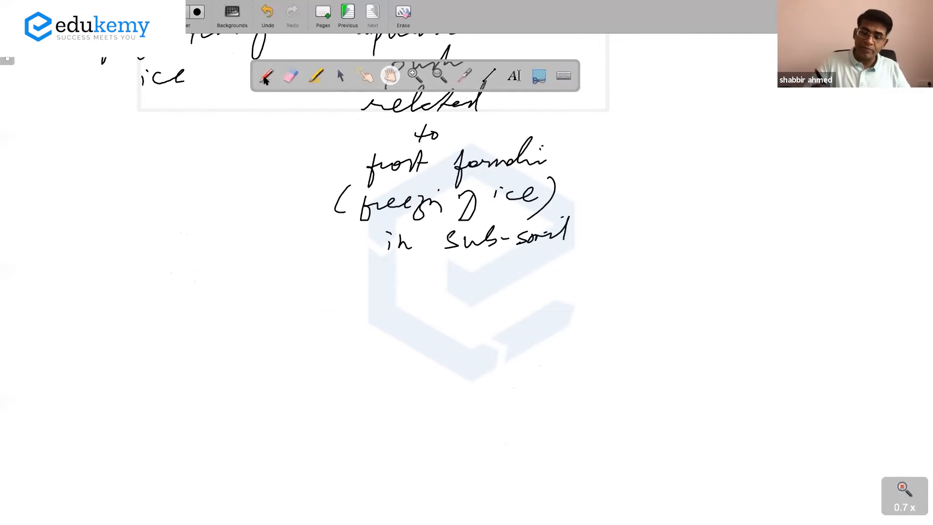
drag(221, 302, 540, 290)
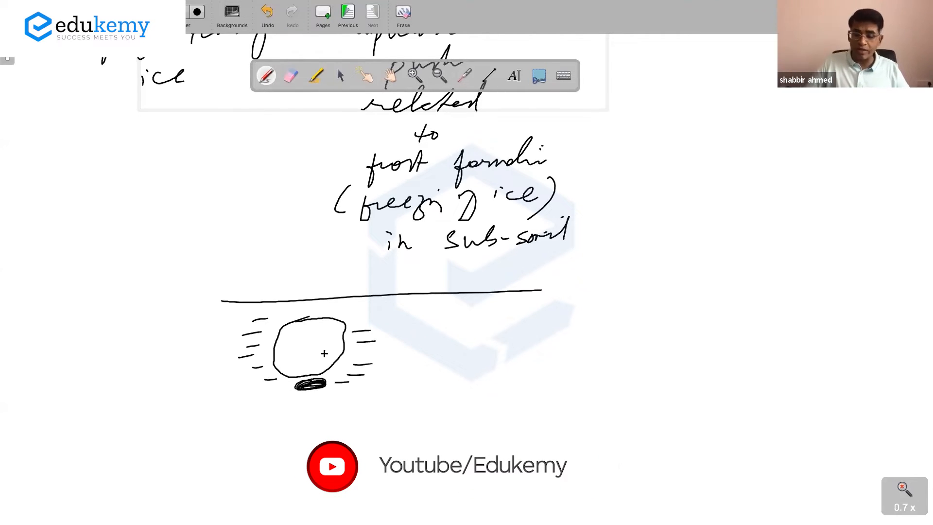
mouse_move(392, 350)
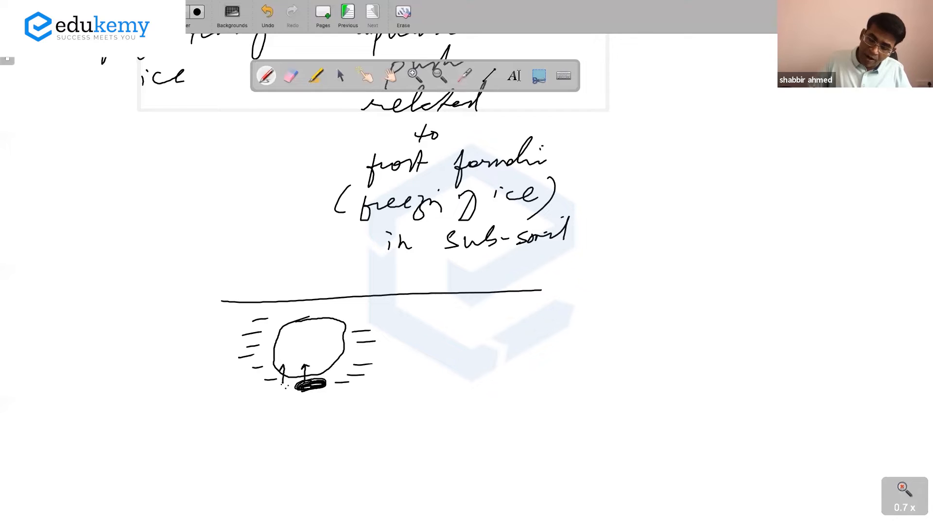
Step: Draw upward push arrows through the stone and write the repeated melting-freezing hydrostatic push note
drag(319, 381, 319, 350)
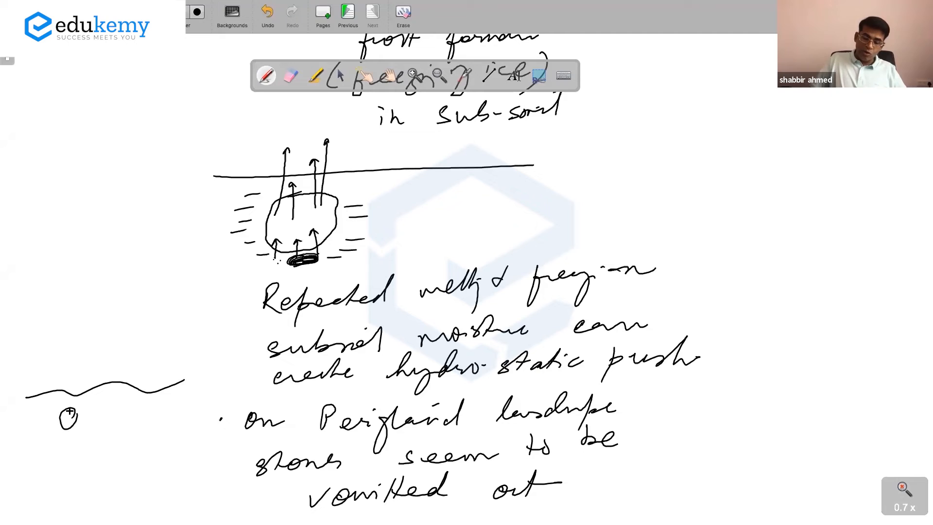
drag(71, 416, 90, 375)
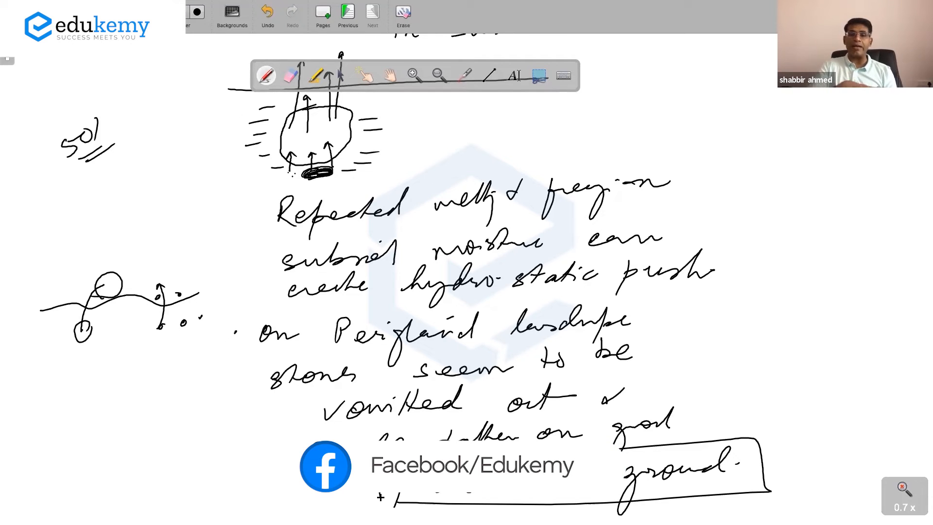
Step: Annotate congelifluction as mass movement forming cryoplains, add circled 'cryoturbation', and view the whole page
click(437, 74)
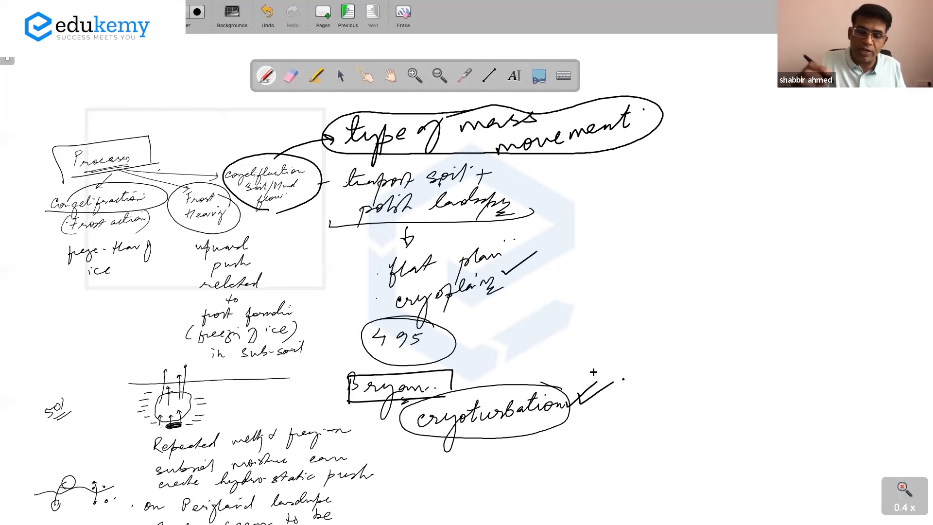
Step: Write 'Frost heaving' beside patterned ground and start 'Pingo – mounds, gentle elevation' with a mound sketch
click(323, 12)
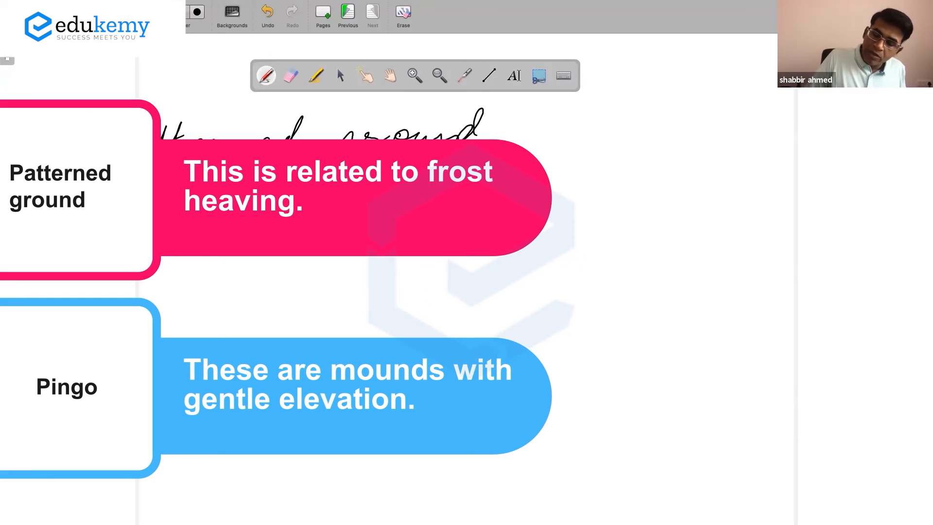
drag(536, 173, 577, 160)
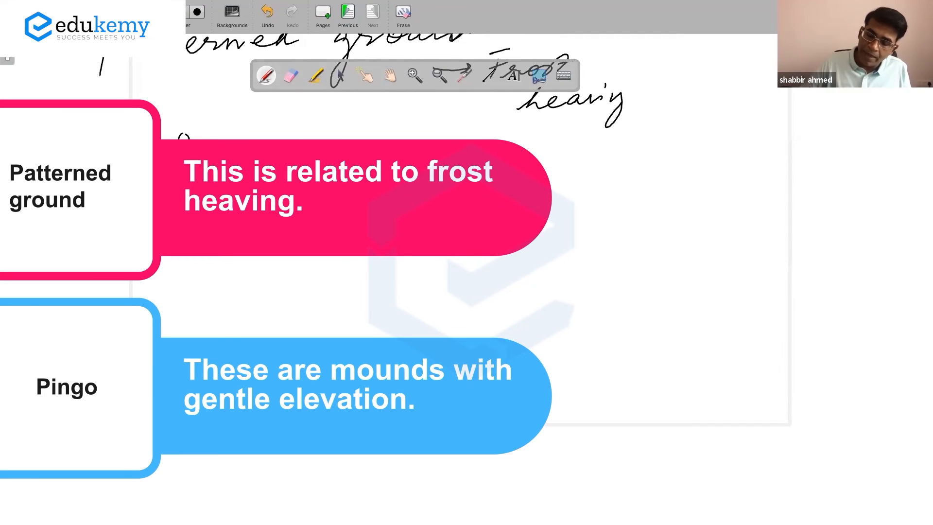
drag(395, 271, 407, 255)
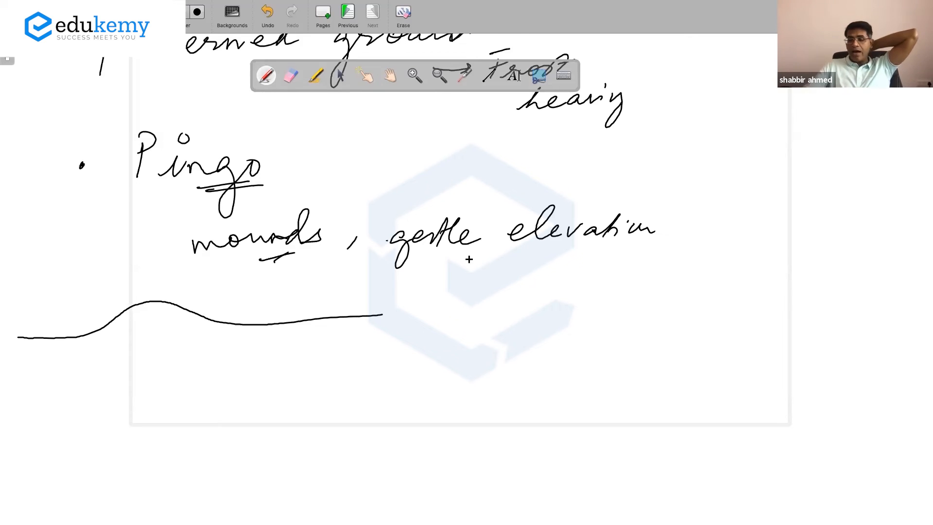
Step: Underline 'elevation' and write that pingos are layers of earth pushed upwards by hydrostatic pressure of subsoil moisture
drag(465, 258, 592, 255)
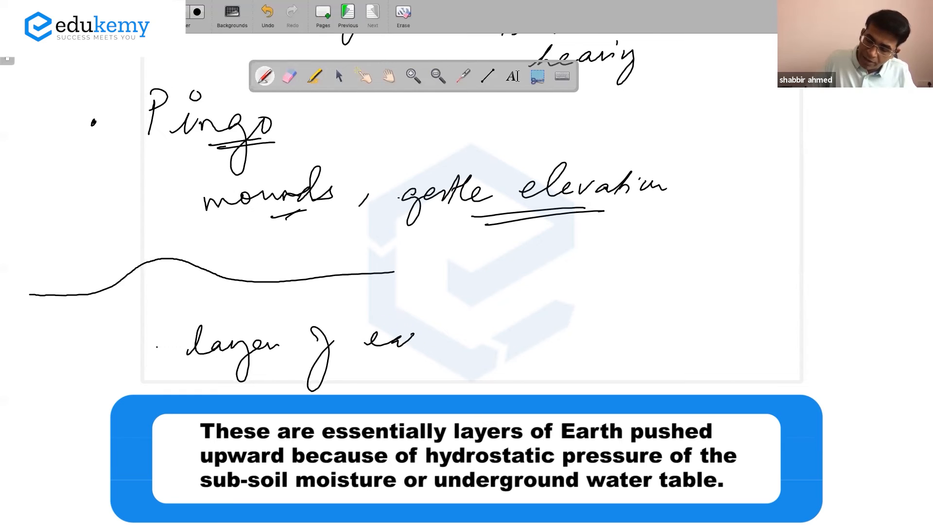
drag(369, 330, 619, 331)
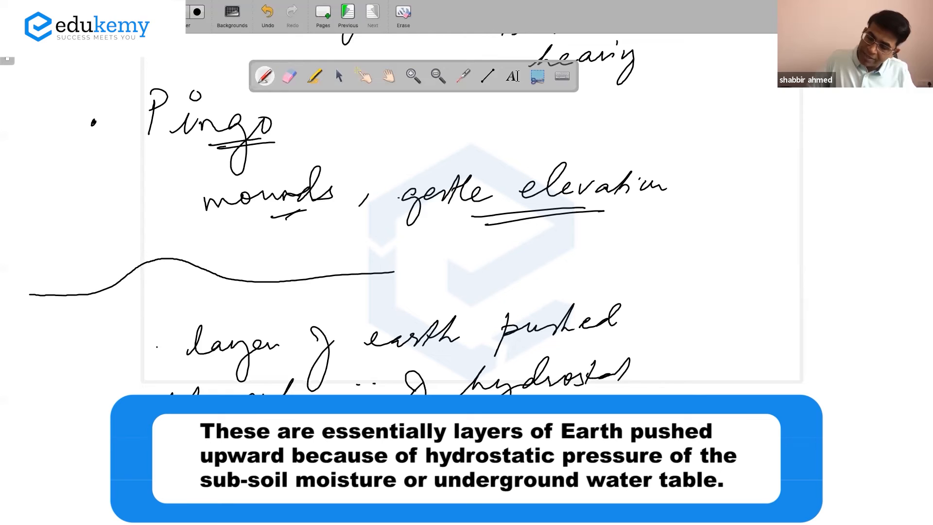
drag(595, 378, 653, 375)
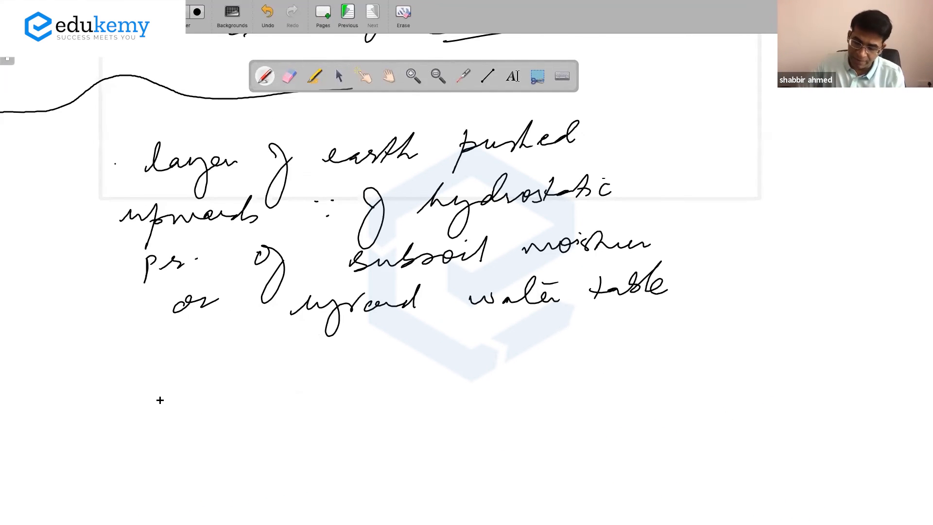
Step: Sketch the frozen lake surface with an ice lens beneath and pressure arrows labelled soil moisture
drag(160, 399, 357, 383)
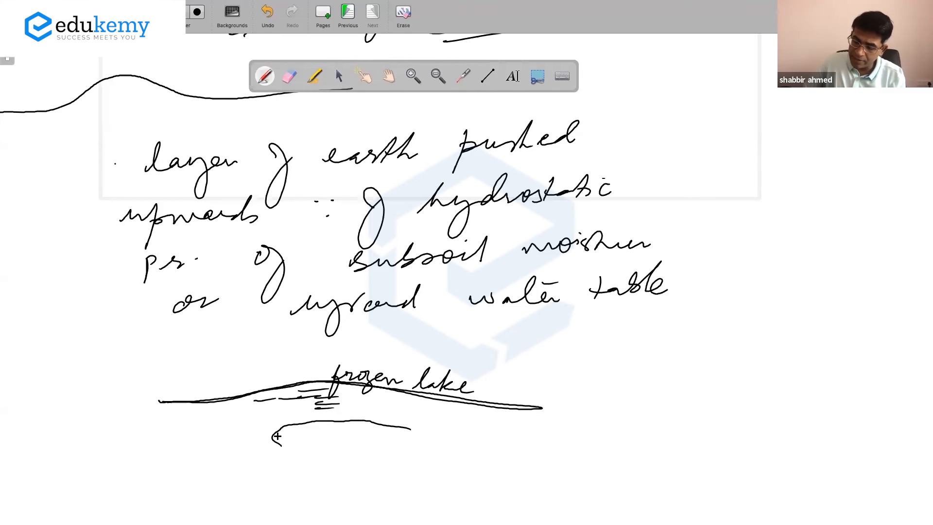
drag(277, 434, 414, 473)
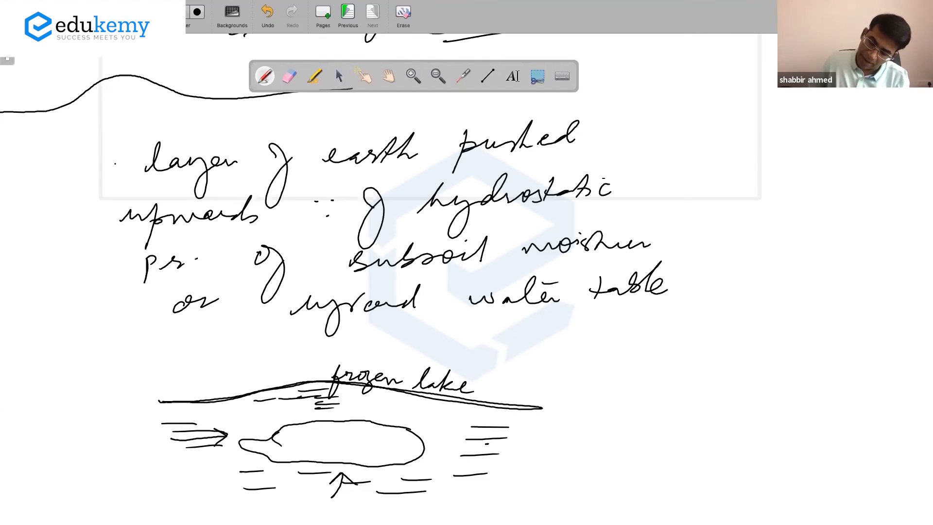
drag(499, 449, 443, 443)
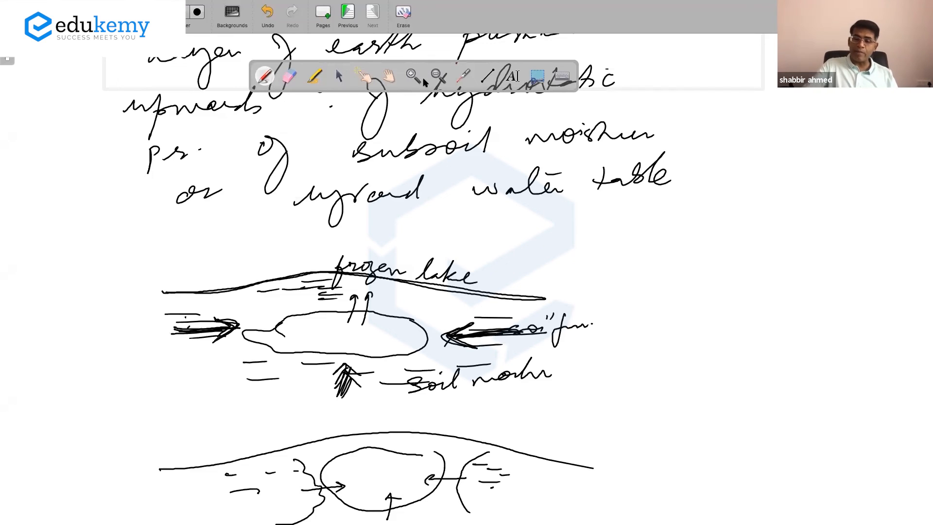
Step: Sketch a large domed pingo with a cracked, collapsed summit labelled 'pingo lakes' below the earlier diagrams
scroll(down, 3)
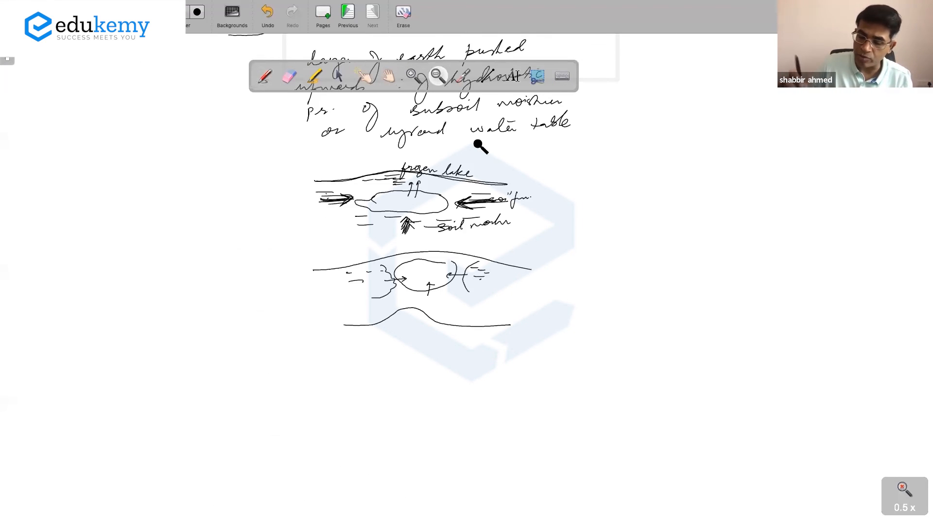
click(264, 76)
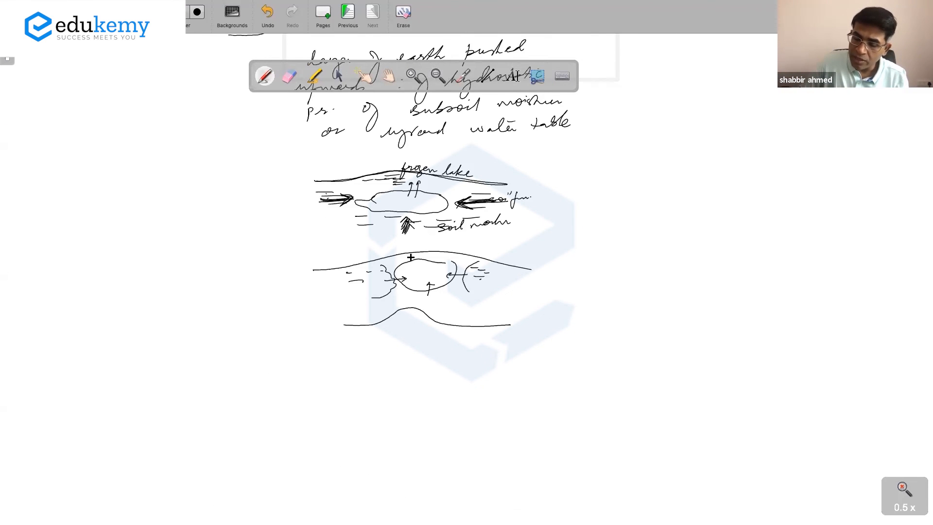
drag(406, 255, 431, 250)
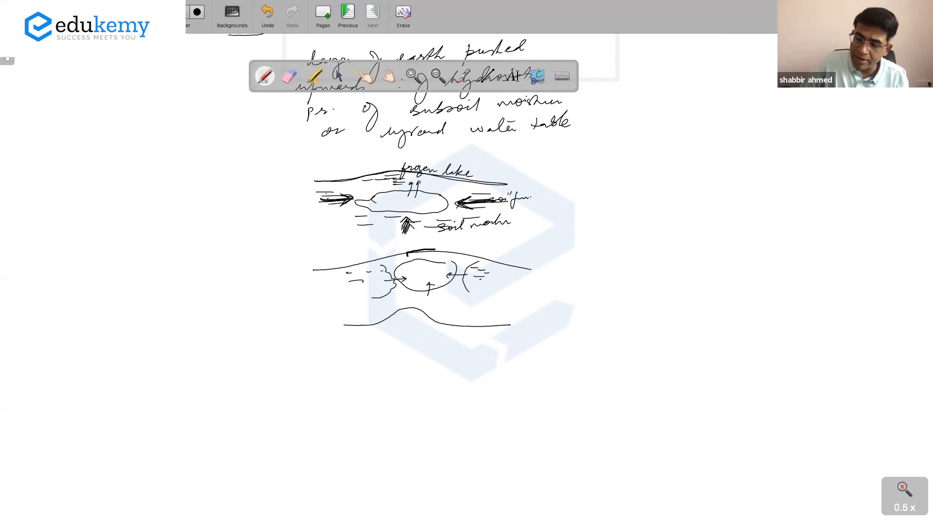
drag(280, 400, 414, 380)
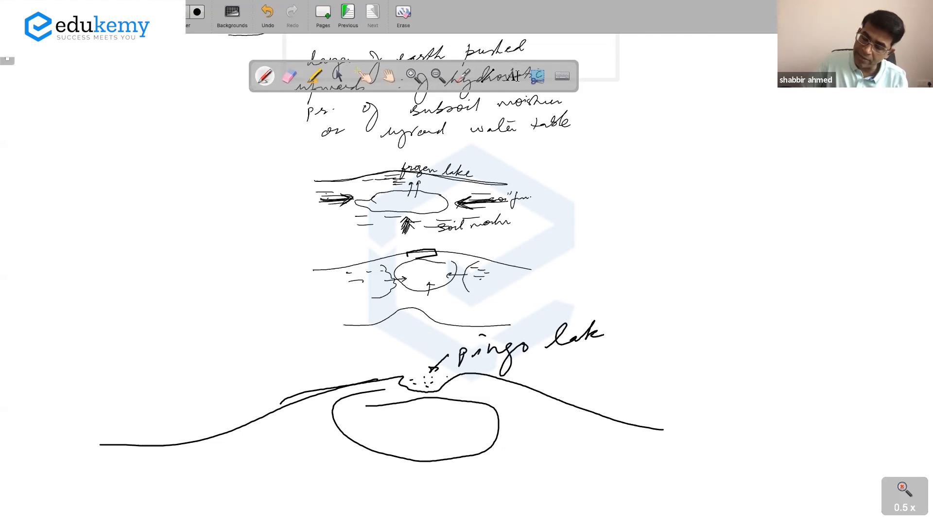
click(625, 336)
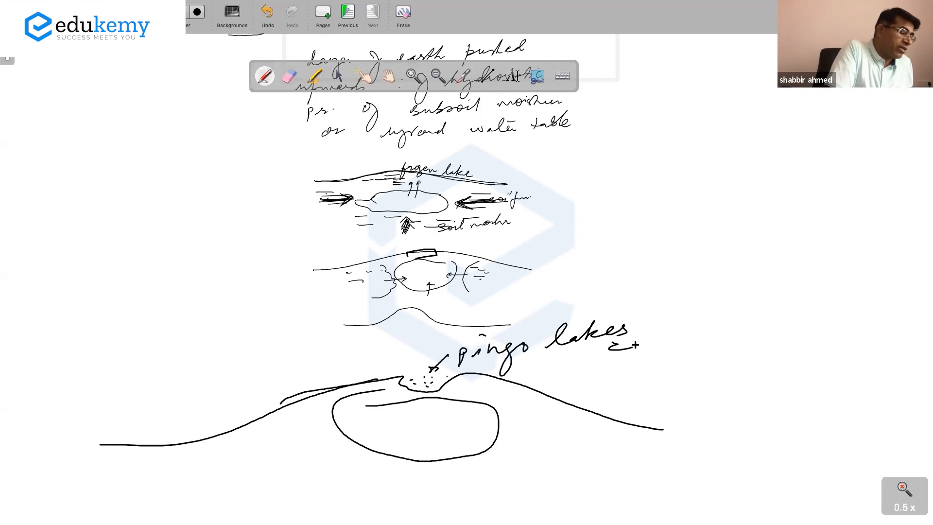